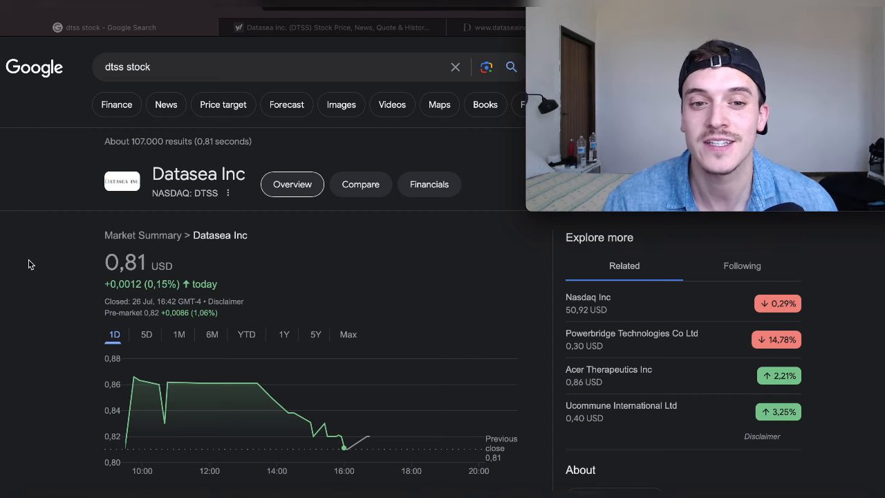
pyautogui.moveTo(412, 481)
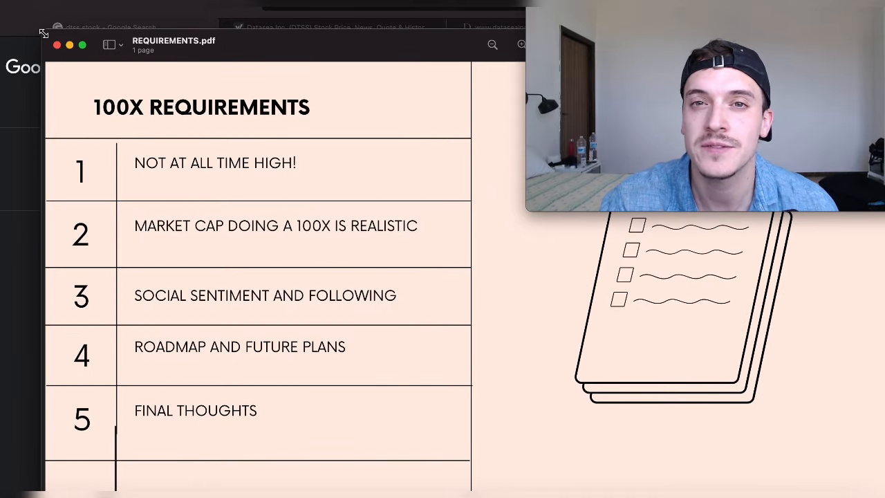
pyautogui.moveTo(10, 118)
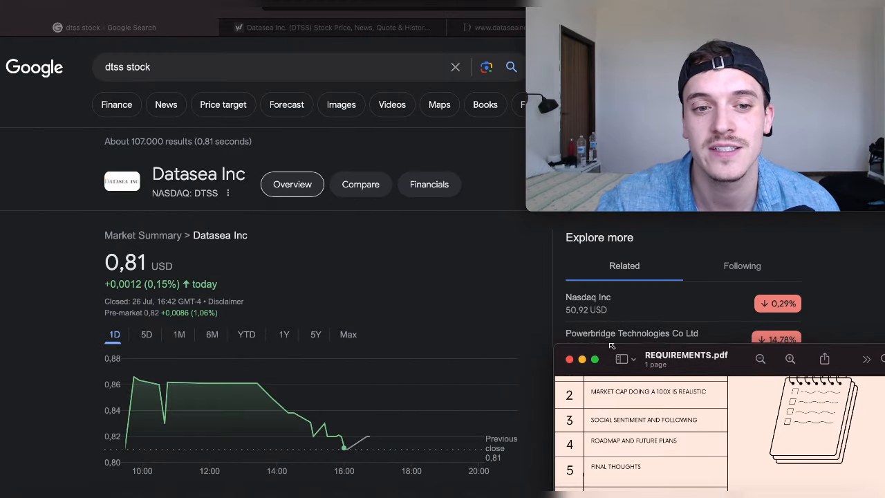
# Bring the search results forward and show Datasea's all-time (Max) price chart
pyautogui.click(570, 359)
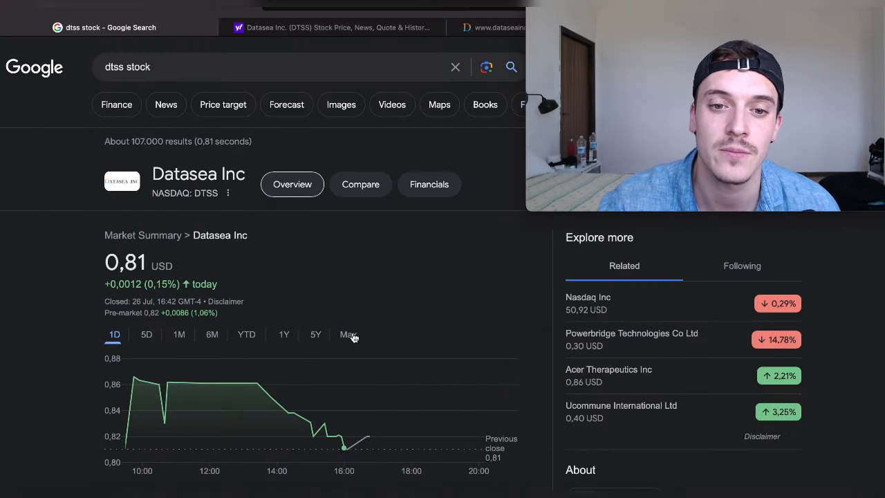
pyautogui.click(348, 334)
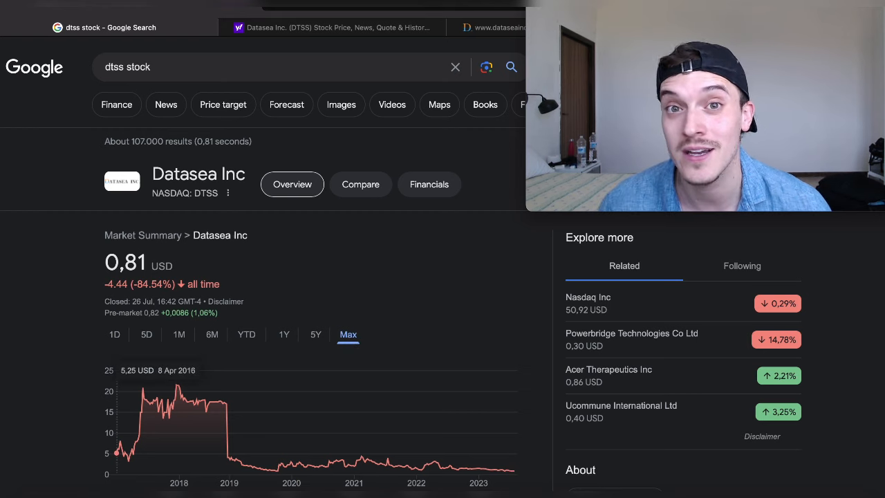
pyautogui.moveTo(178, 414)
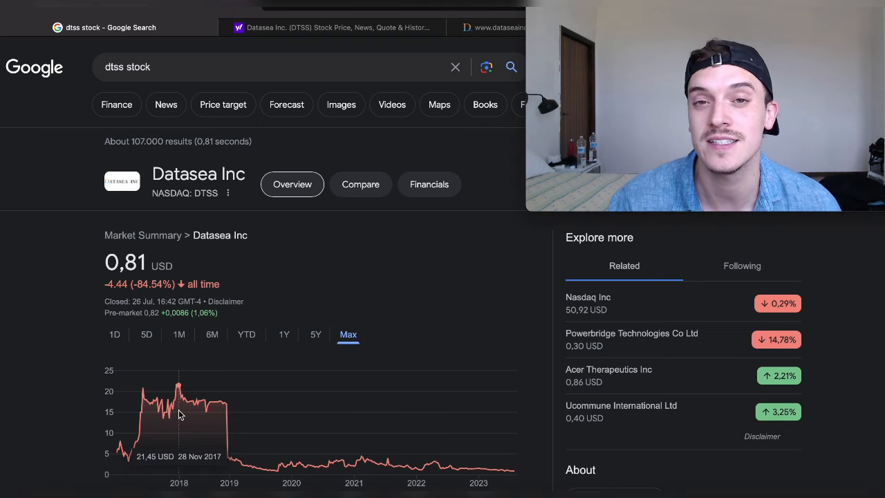
# Switch Datasea's chart to 1D and scroll to the market cap and 52-week range stats
pyautogui.click(114, 334)
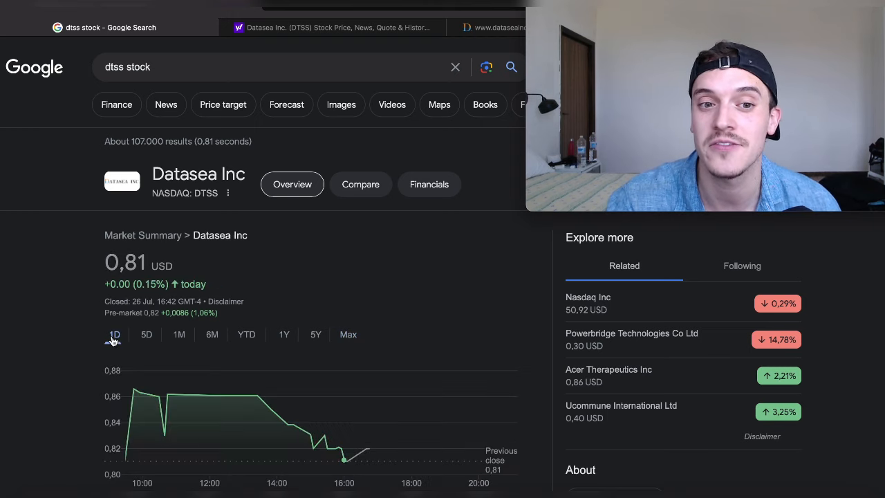
pyautogui.scroll(-3)
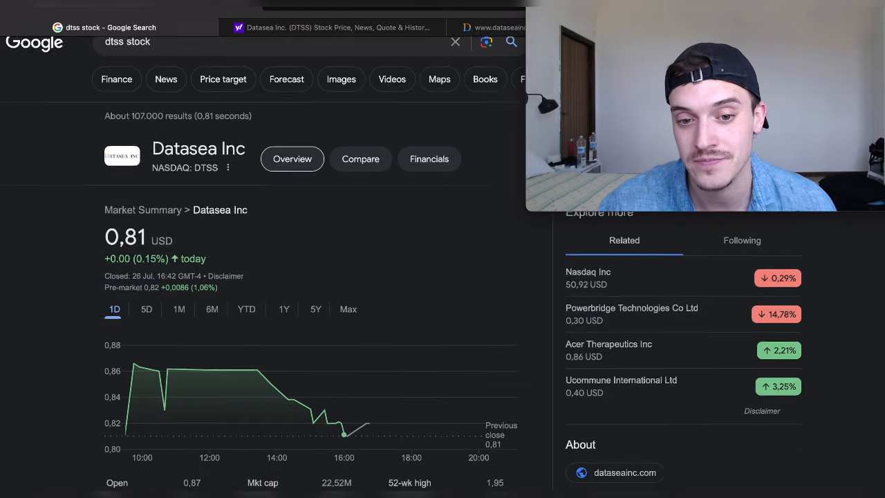
pyautogui.scroll(-3)
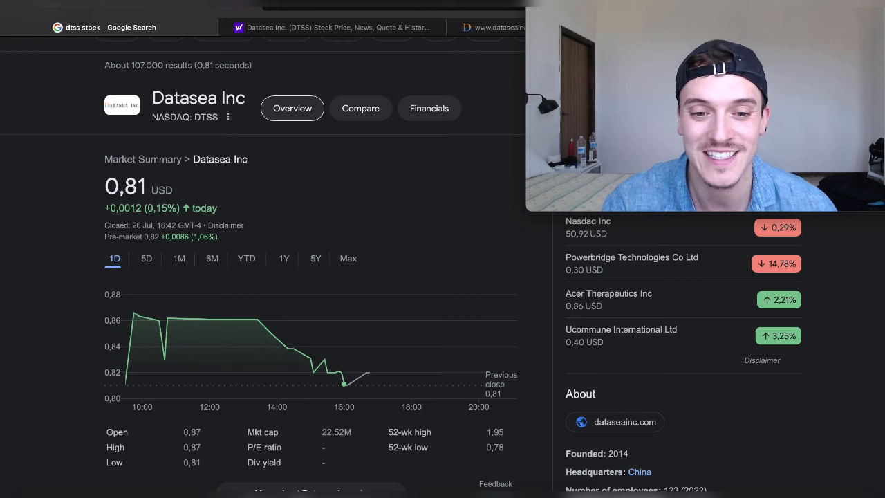
pyautogui.moveTo(368, 373)
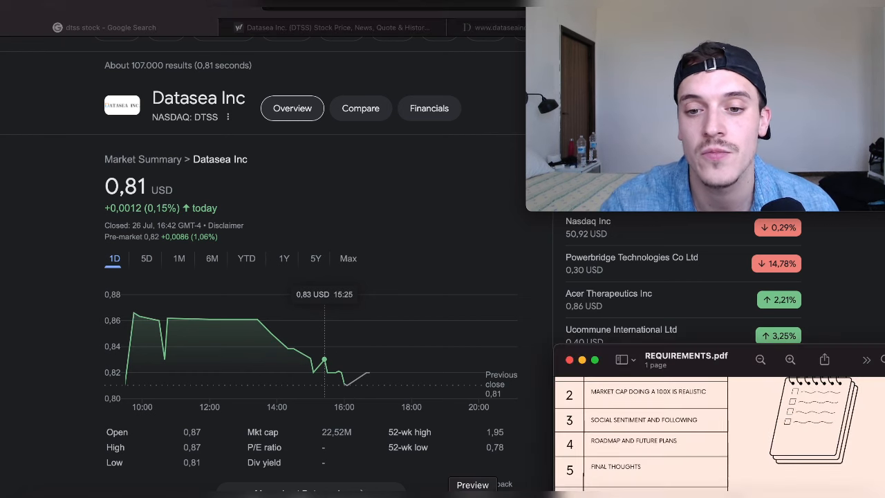
pyautogui.click(569, 360)
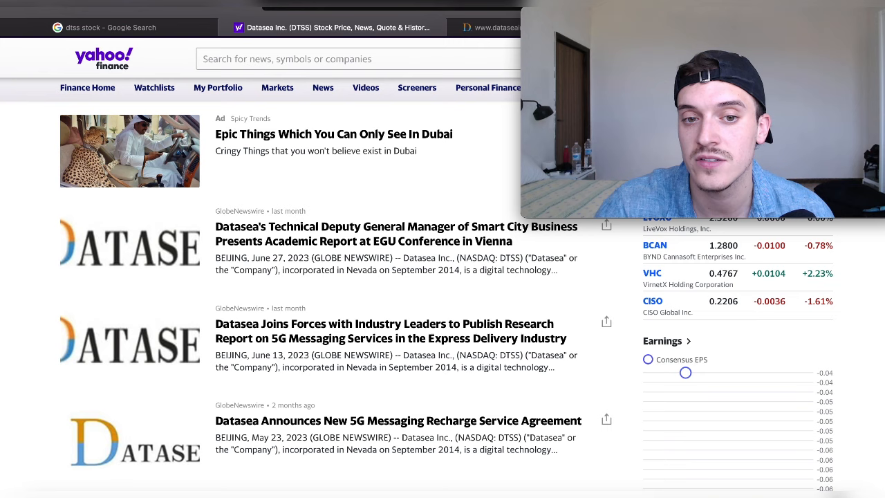
pyautogui.scroll(3)
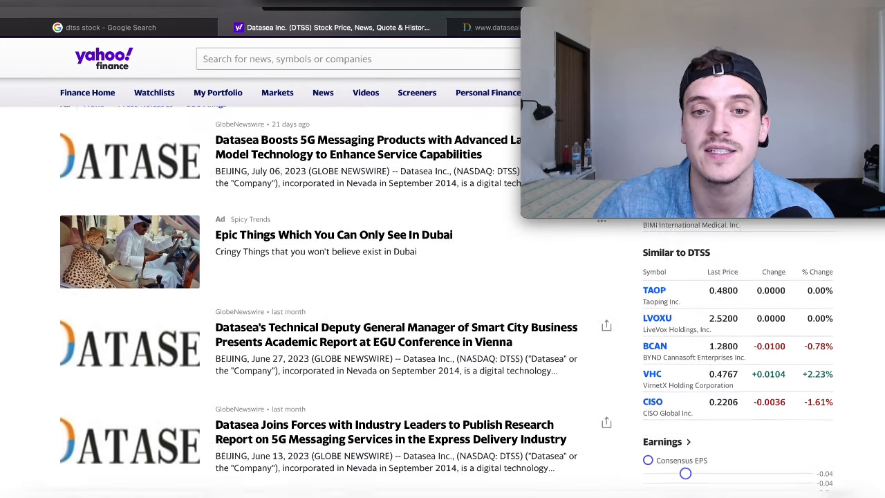
pyautogui.scroll(3)
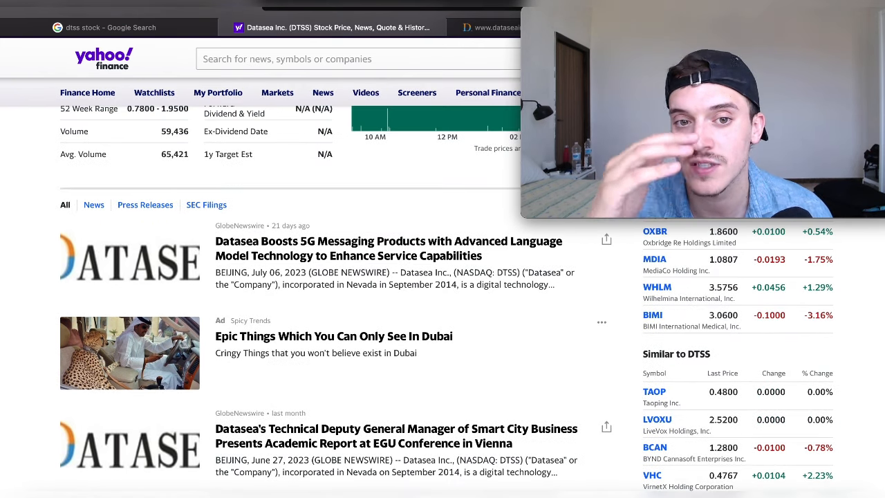
pyautogui.scroll(-3)
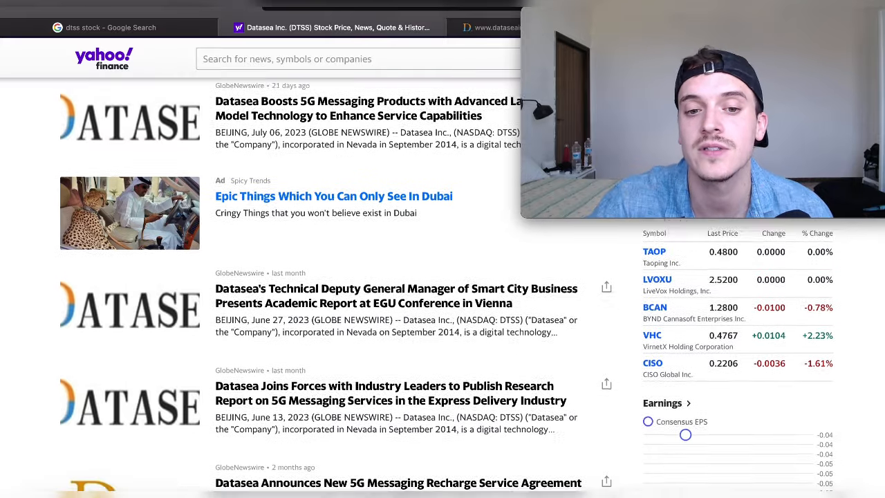
pyautogui.scroll(-3)
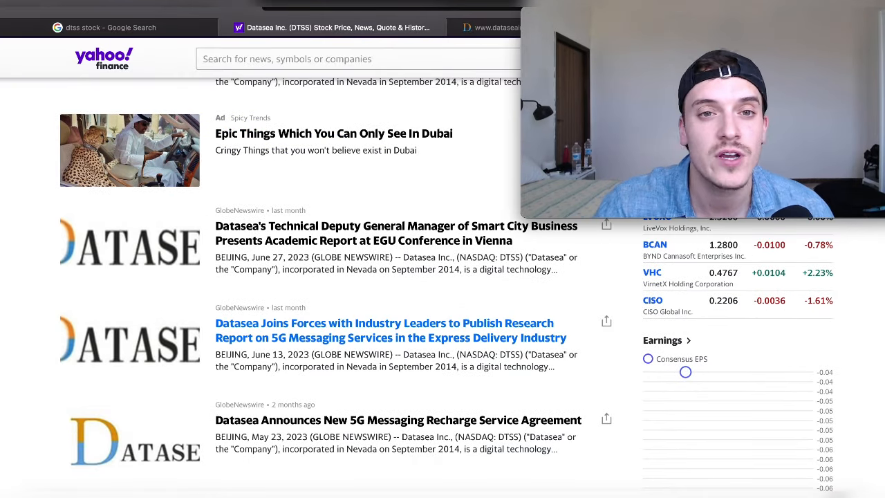
pyautogui.scroll(3)
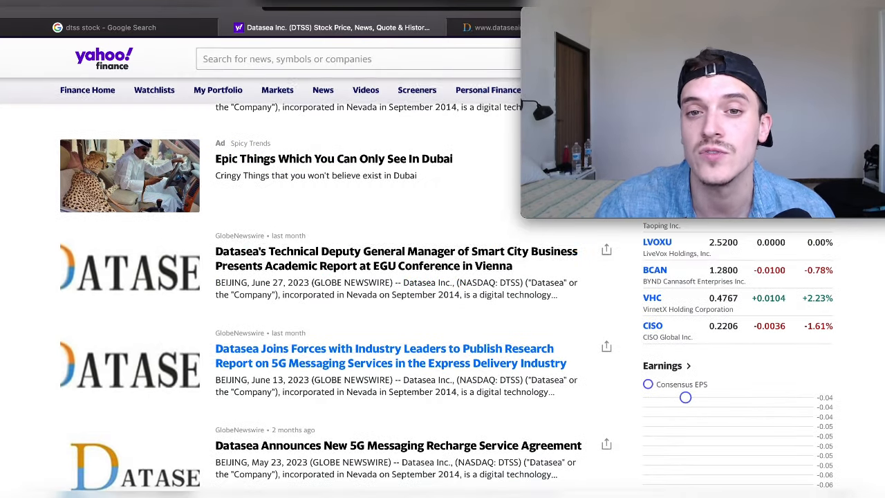
pyautogui.click(491, 27)
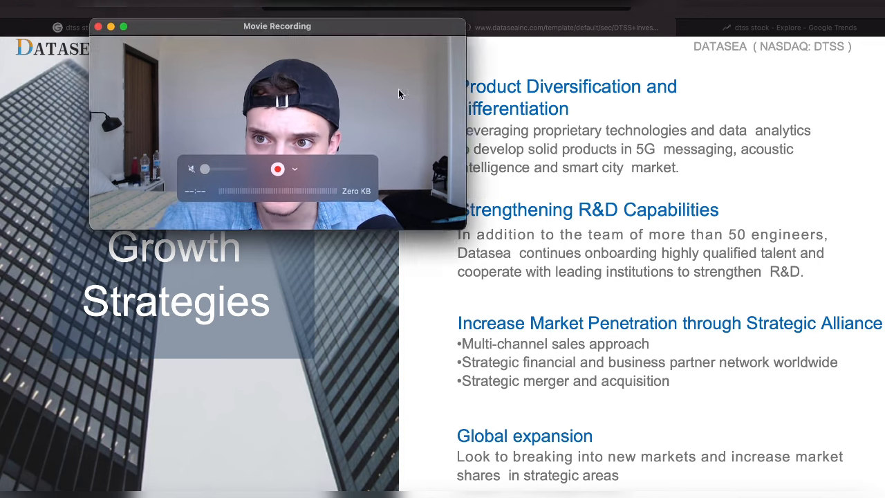
# Move the Preview window aside and return to the 'dtss stock – Google Search' tab
pyautogui.moveTo(277, 26); pyautogui.dragTo(702, 18)
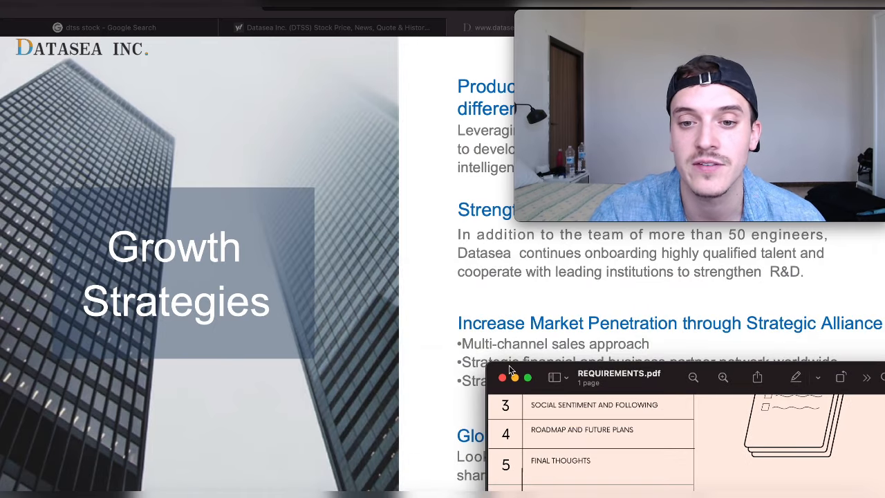
pyautogui.moveTo(488, 364)
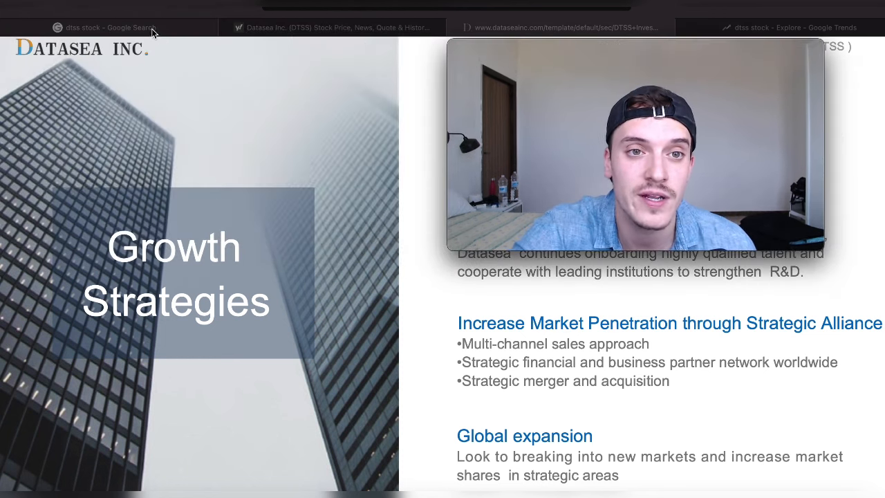
pyautogui.click(104, 27)
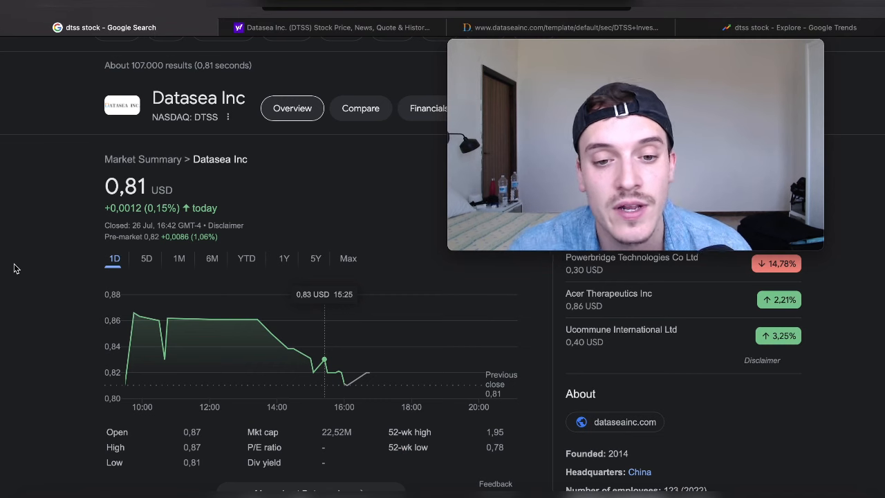